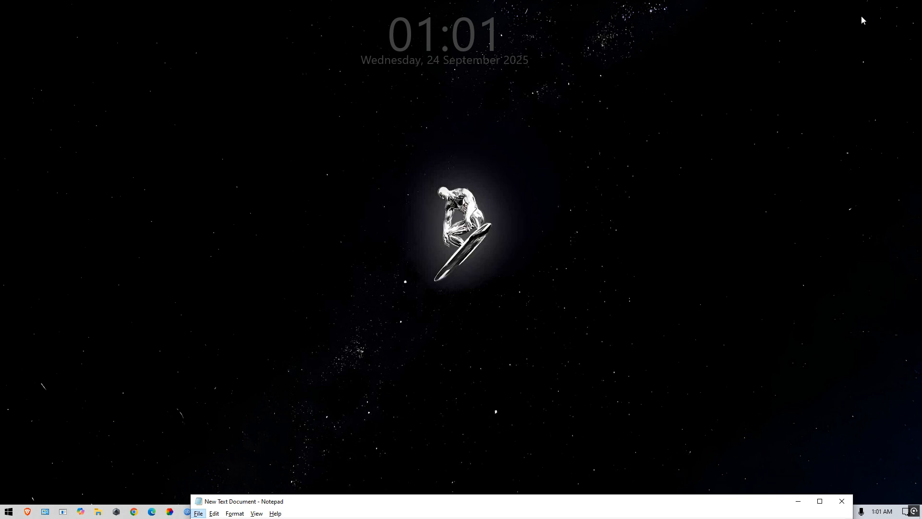
{"action": "mouse_move", "coordinate": [790, 171]}
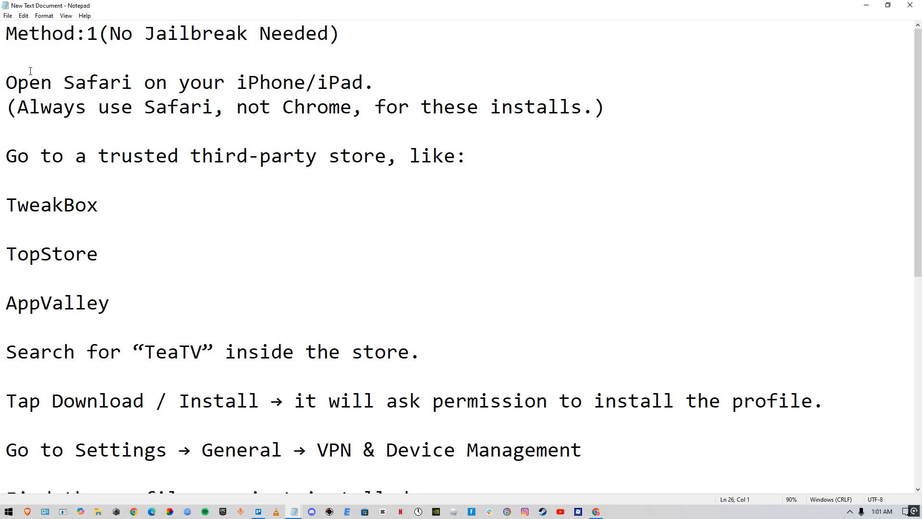
{"action": "mouse_move", "coordinate": [10, 89]}
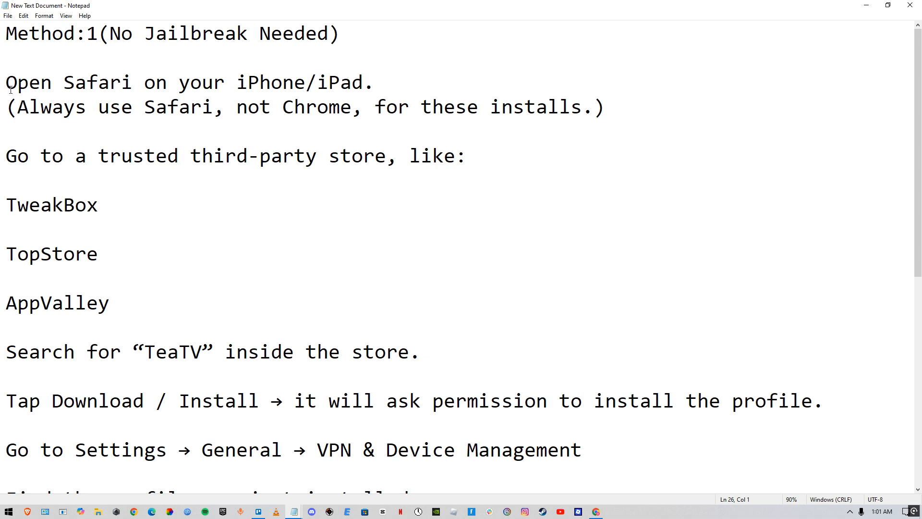
Highlight the 'Open Safari' step, the always-use-Safari note, then the 'AppValley' store name.
{"action": "left_click_drag", "start_coordinate": [6, 83], "coordinate": [233, 83]}
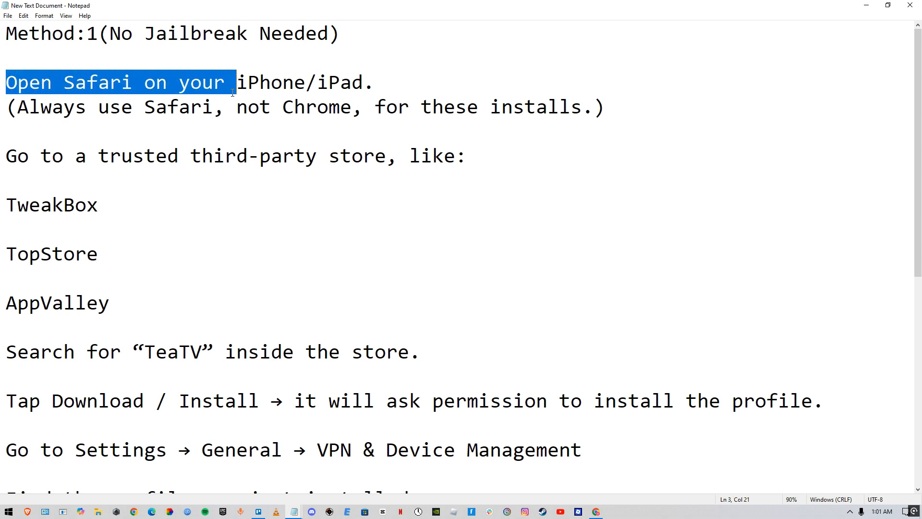
{"action": "left_click_drag", "start_coordinate": [233, 82], "coordinate": [340, 82]}
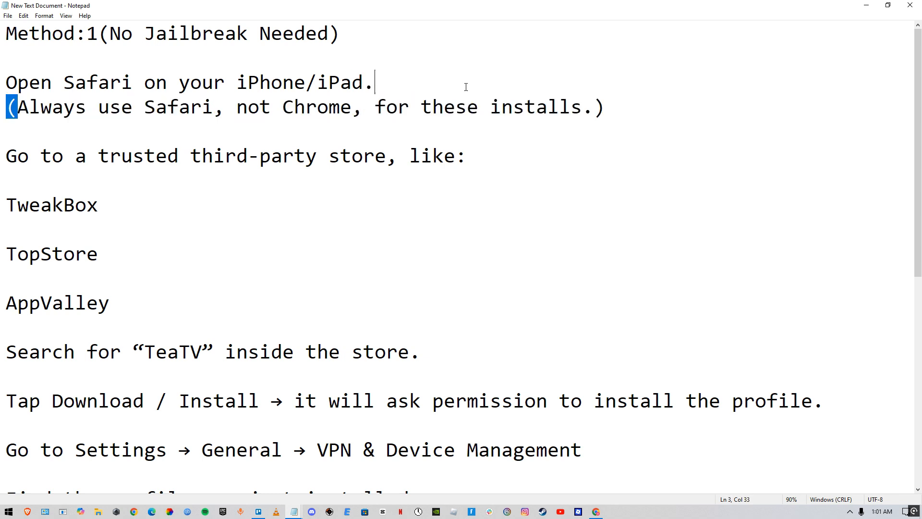
{"action": "left_click_drag", "start_coordinate": [6, 156], "coordinate": [98, 155]}
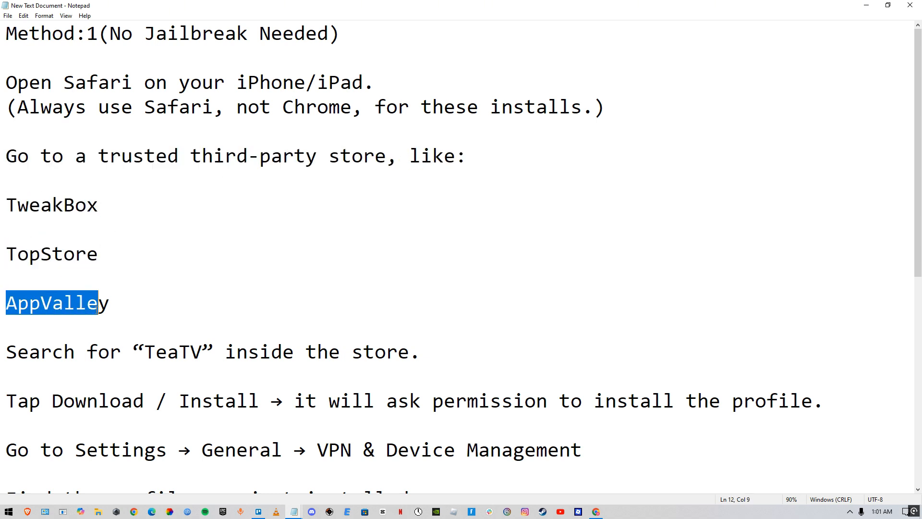
Highlight the 'Go to Settings' step for VPN & Device Management, then clear the selection.
{"action": "scroll", "scroll_direction": "down", "scroll_amount": 3}
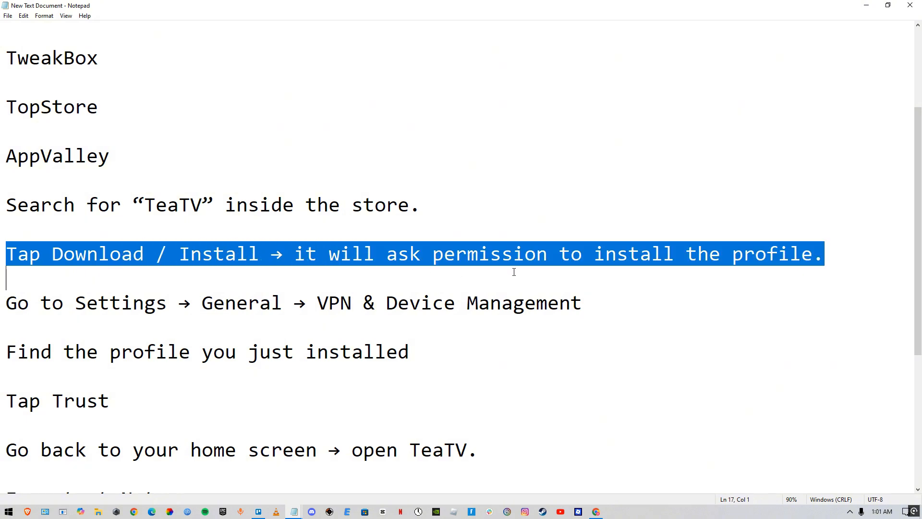
{"action": "left_click", "coordinate": [6, 303]}
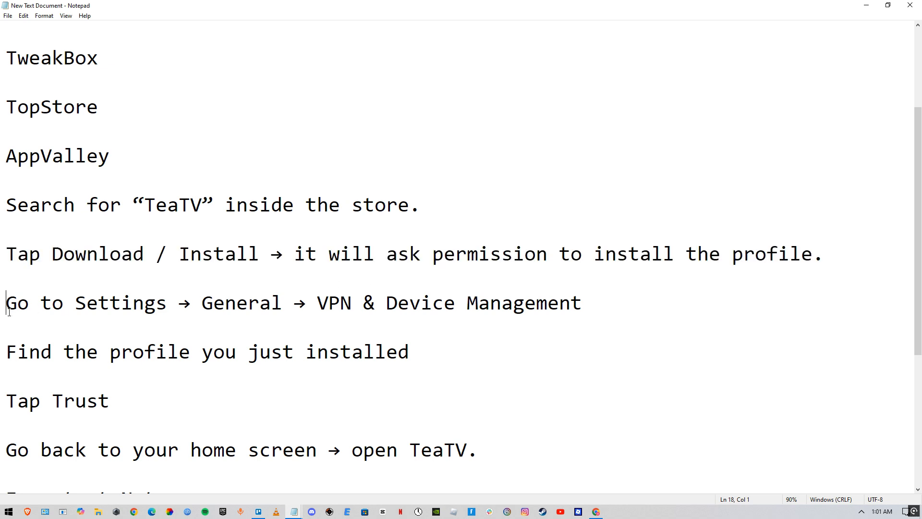
{"action": "left_click_drag", "start_coordinate": [7, 303], "coordinate": [380, 302]}
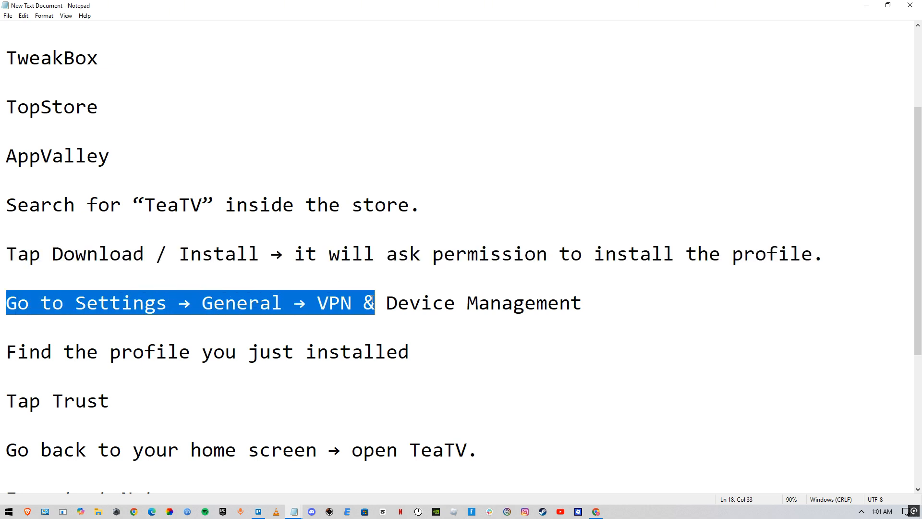
{"action": "left_click", "coordinate": [9, 352]}
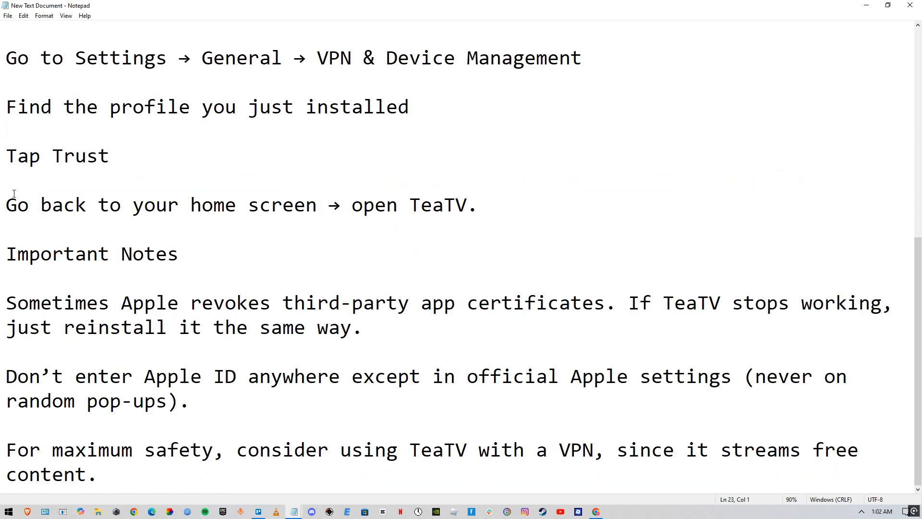
Highlight 'Go back to your' on the home-screen step under Important Notes.
{"action": "left_click_drag", "start_coordinate": [6, 204], "coordinate": [191, 205]}
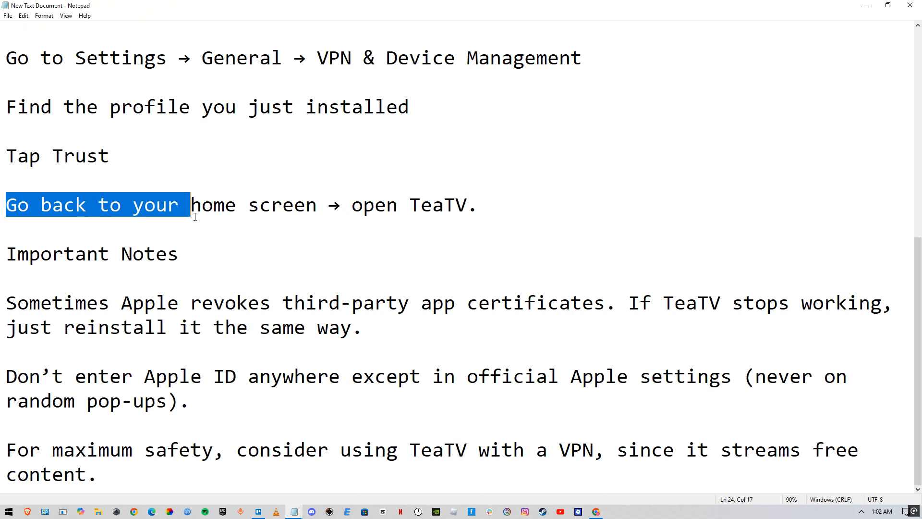